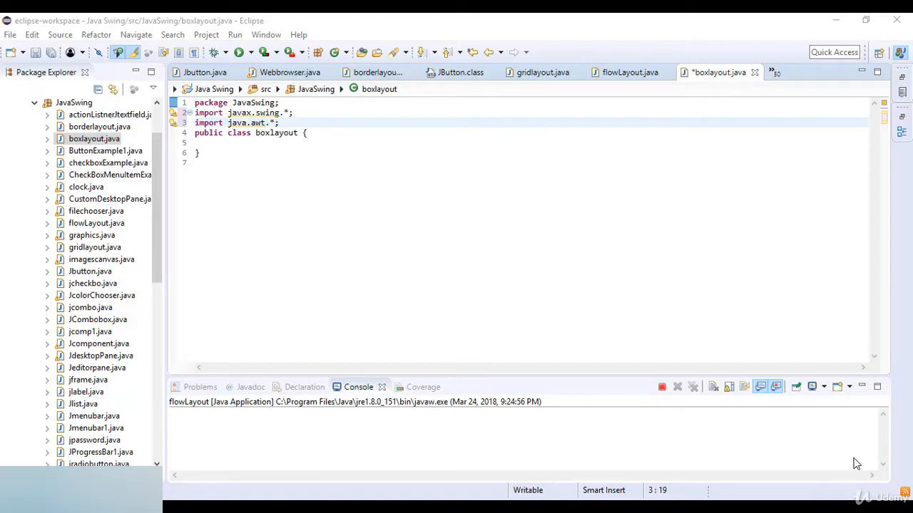
mouse_move(830, 357)
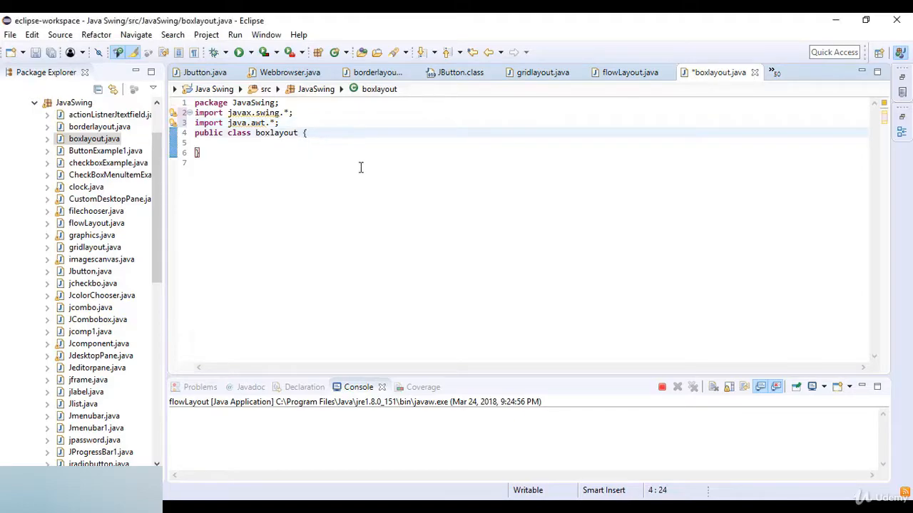
Make boxlayout extend Frame and declare the field 'Button buttons[]' in the class body
type("extends")
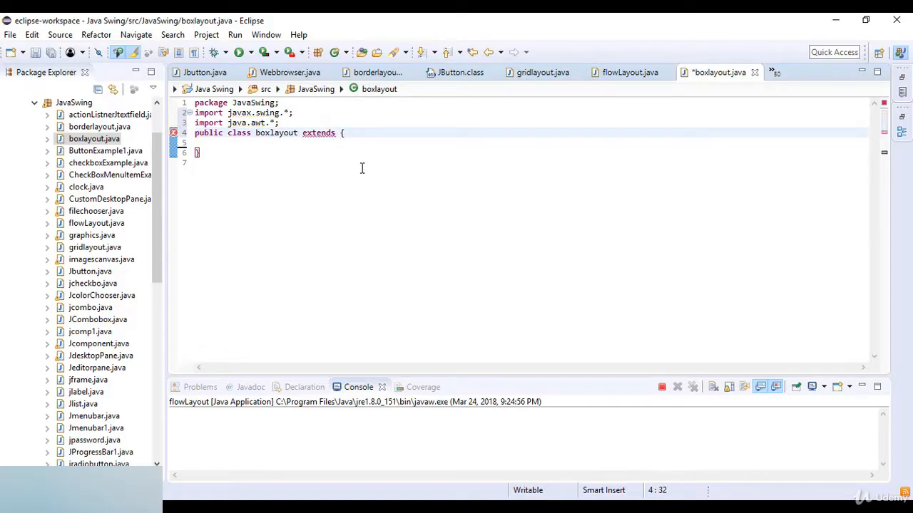
type("Frame{")
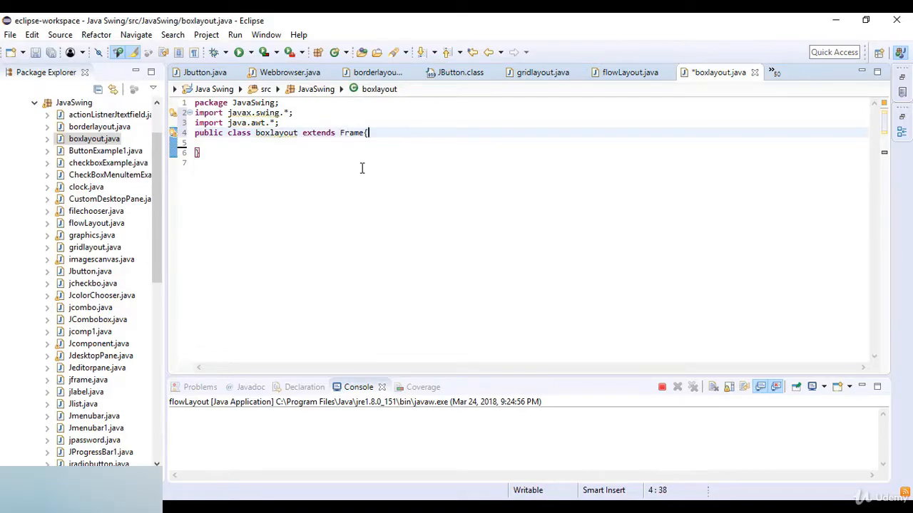
type("Butt")
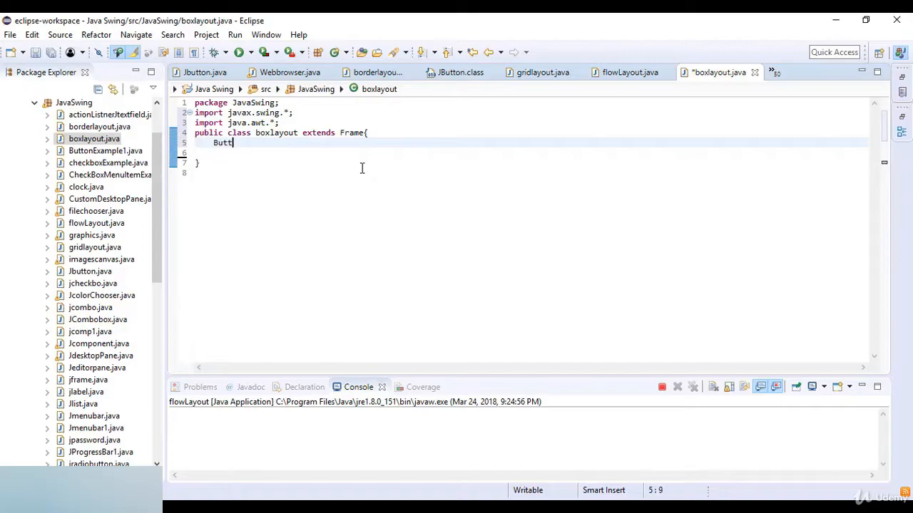
type("on bu")
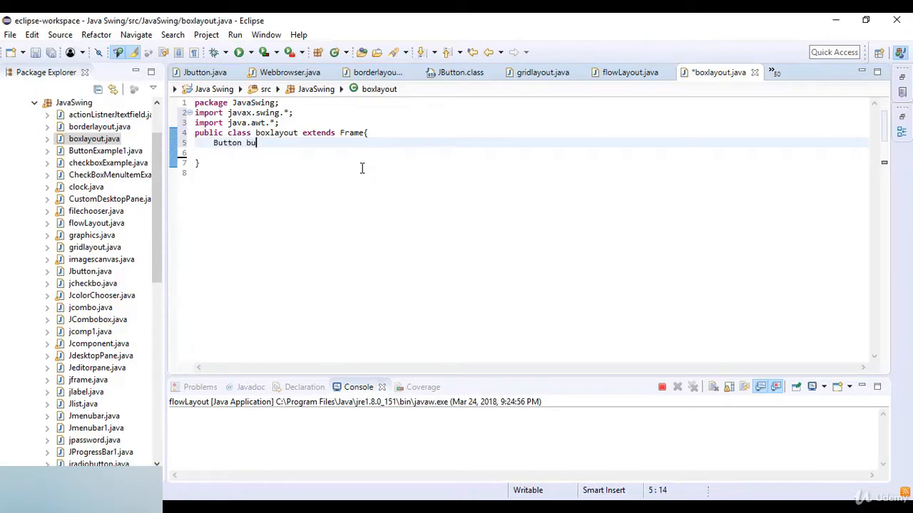
type("ttons[];")
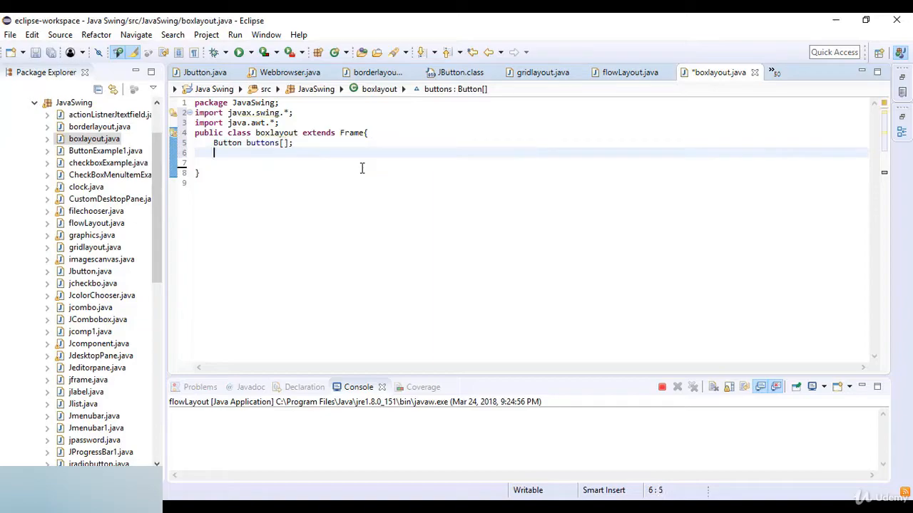
Declare a public boxlayout() constructor, correcting the mistyped BoxLayout name to boxlayout
type("public")
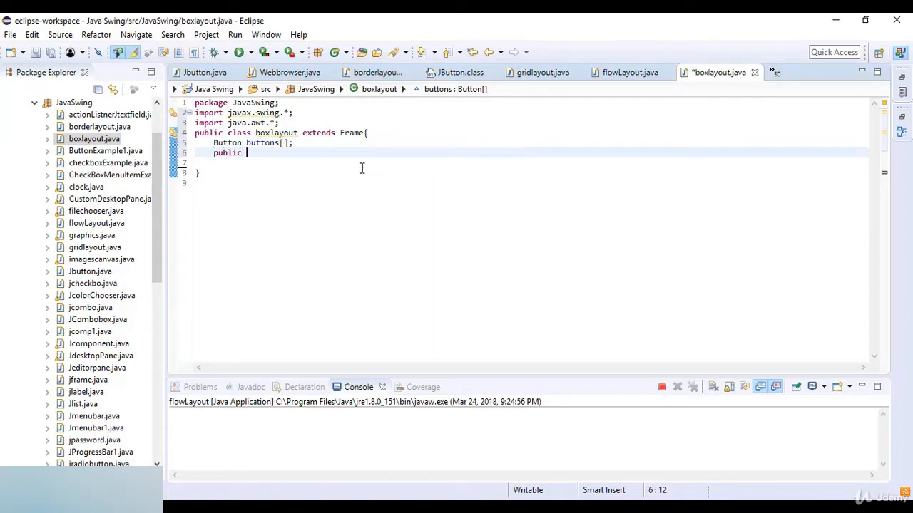
type("BoxLa")
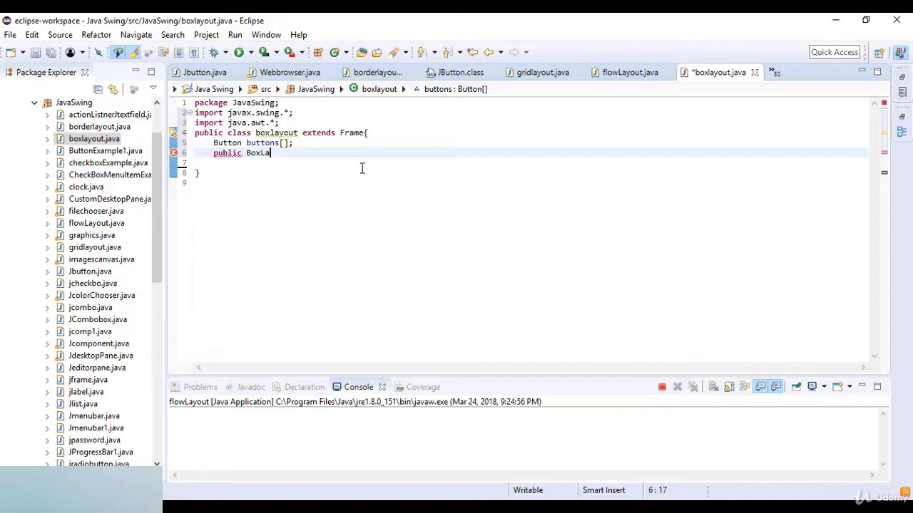
type("yout")
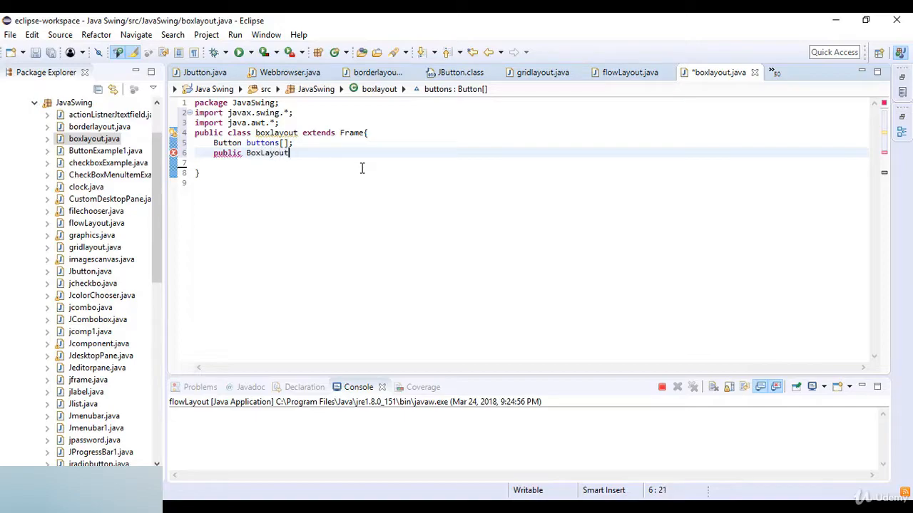
key("BackSpace")
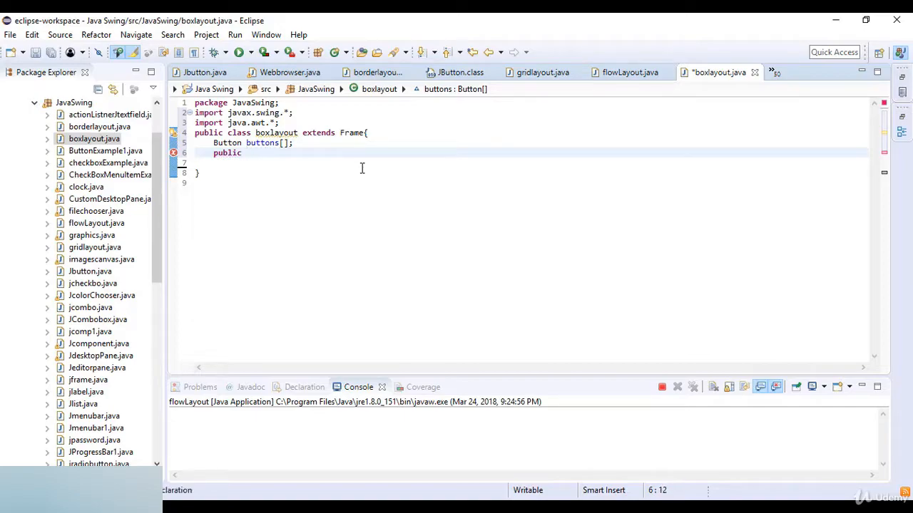
type("boxla")
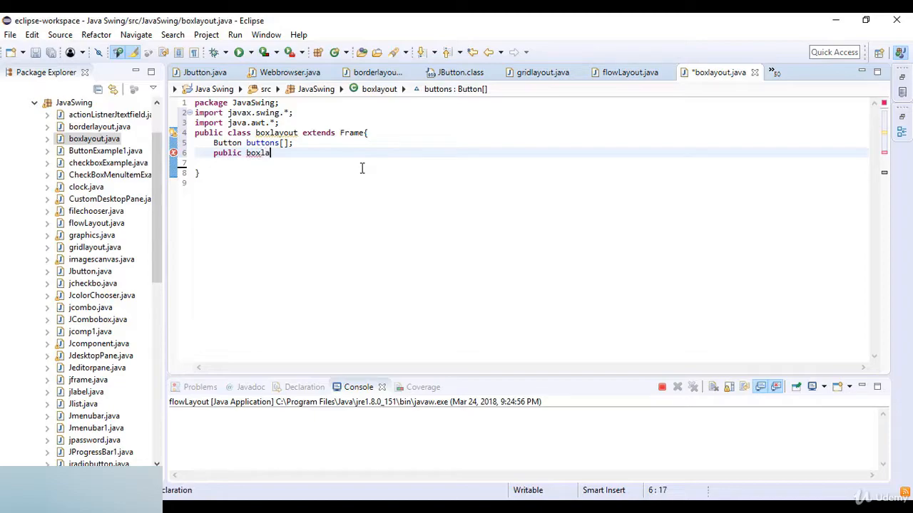
type("yout")
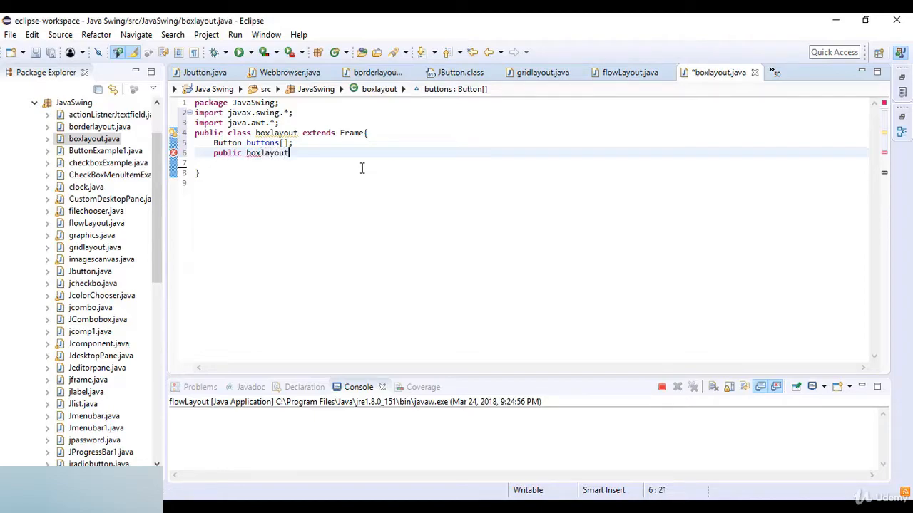
type("(0) {")
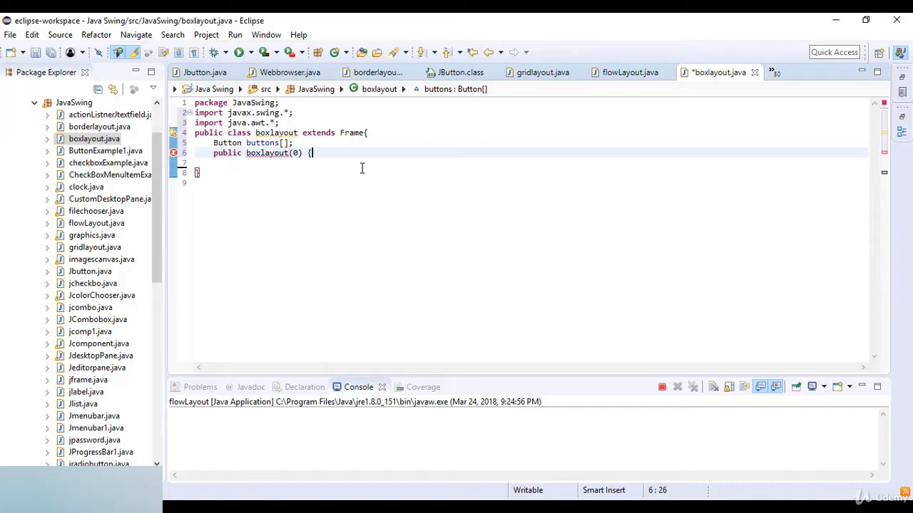
Initialize buttons as a new Button array of size 5 inside the constructor
type("bt")
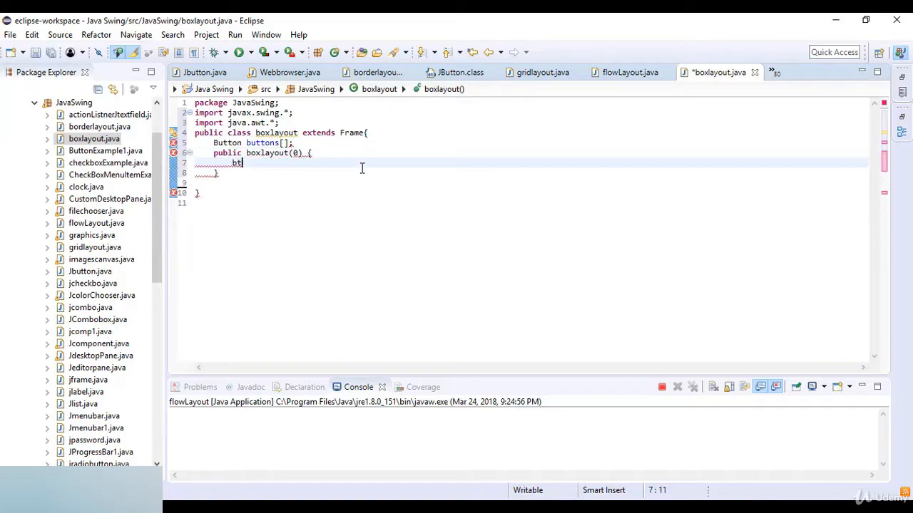
type("buttons")
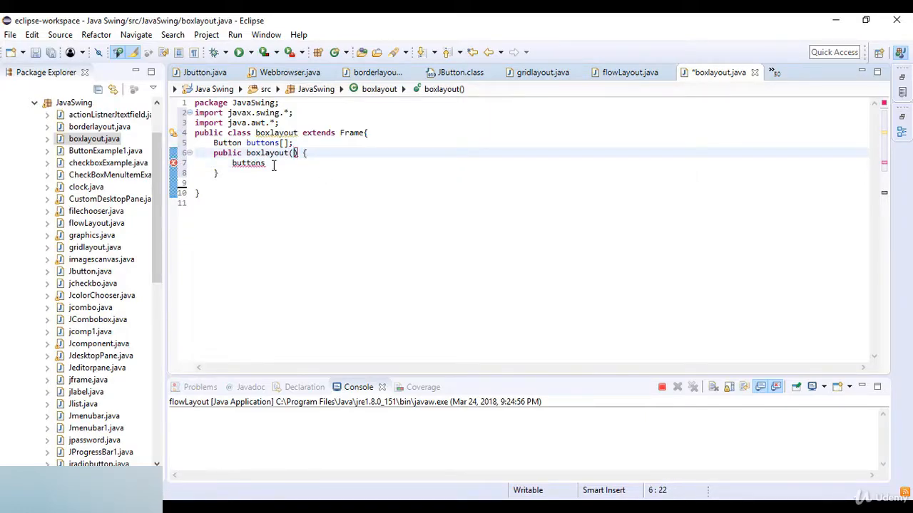
type("=")
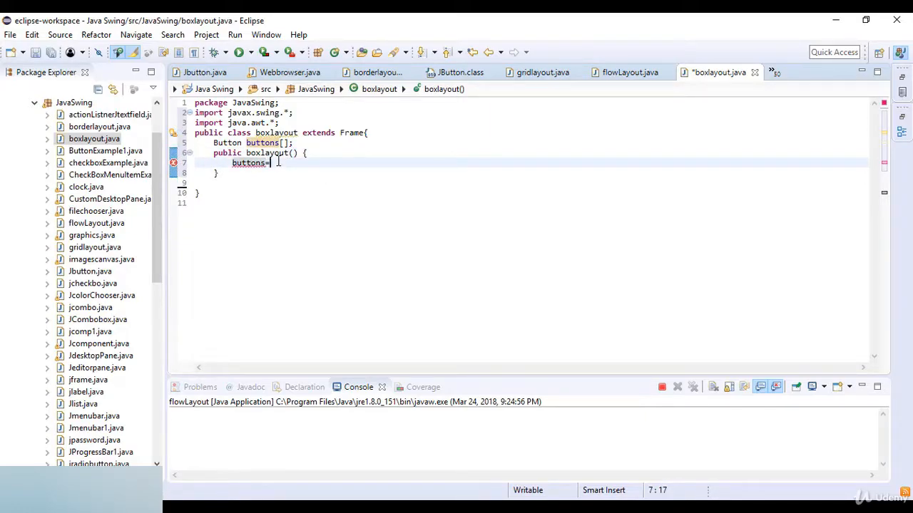
type("new Button")
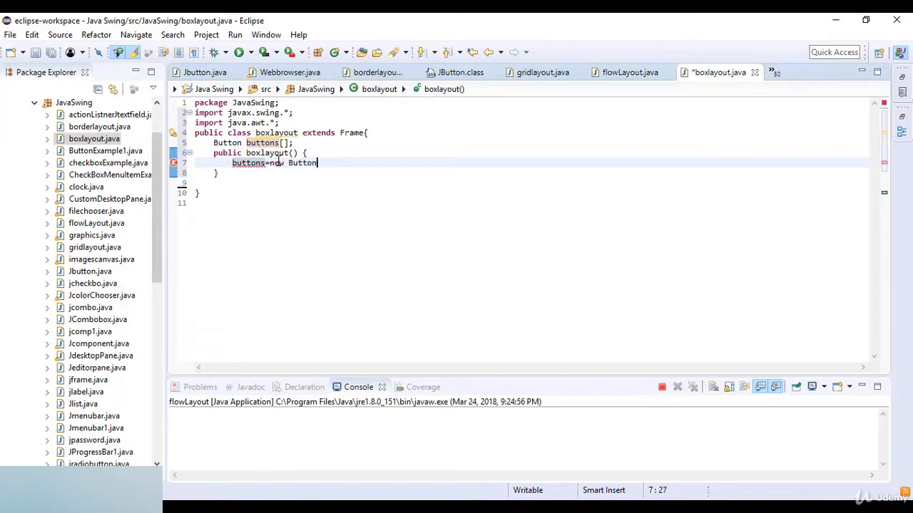
type("{")
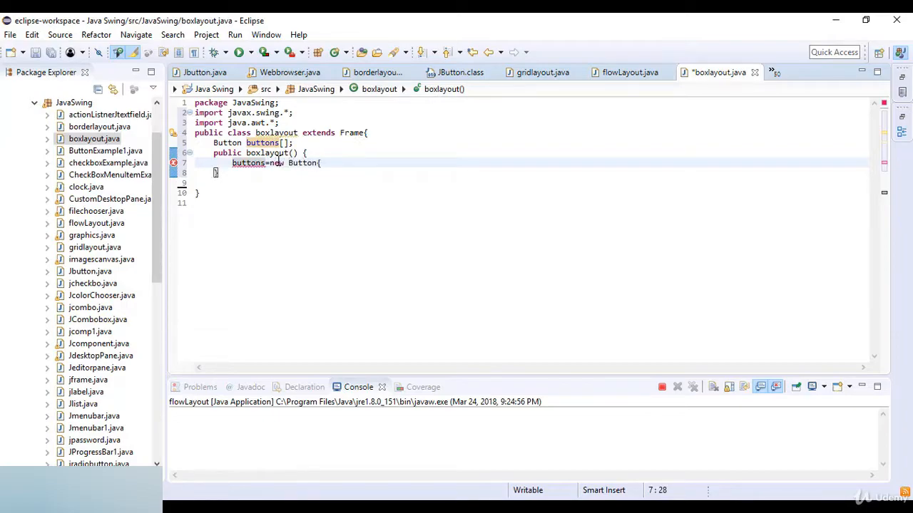
type("[5];")
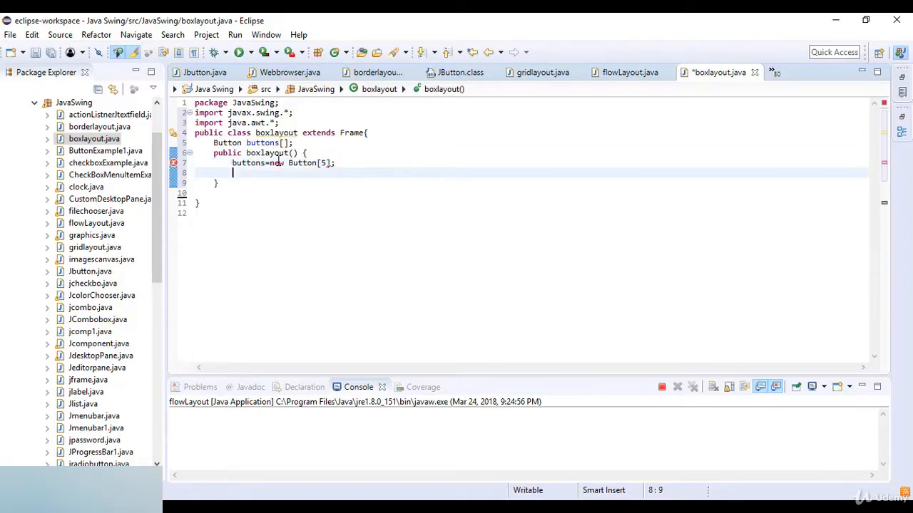
Write a for loop running i from 0 while i<5 inside the constructor
type("for(int i=")
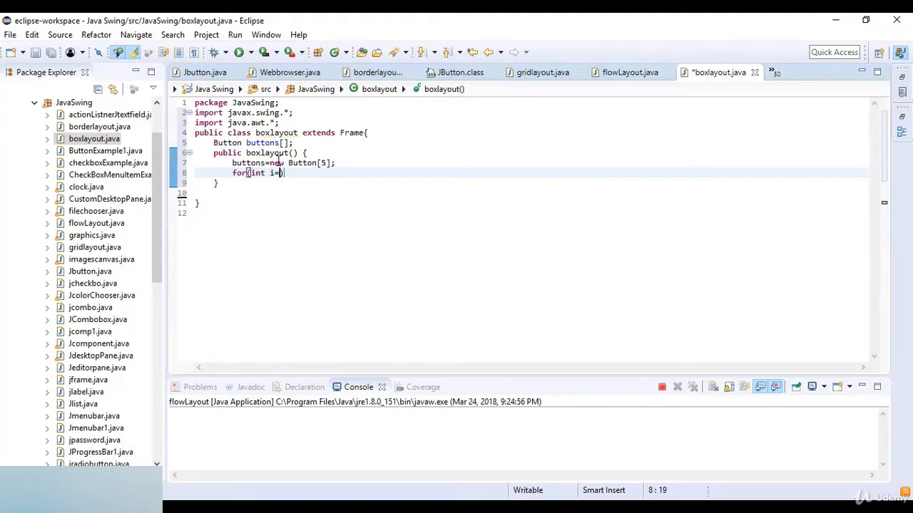
type("0;")
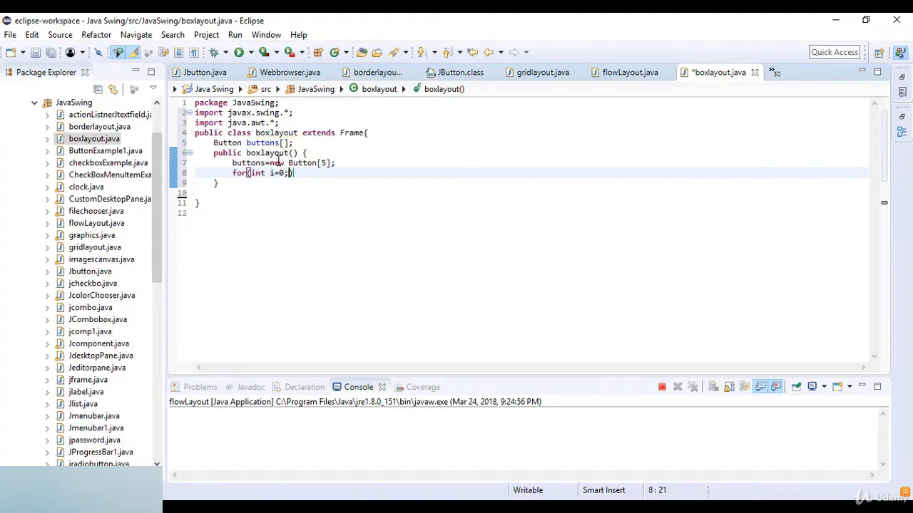
type("i<5;")
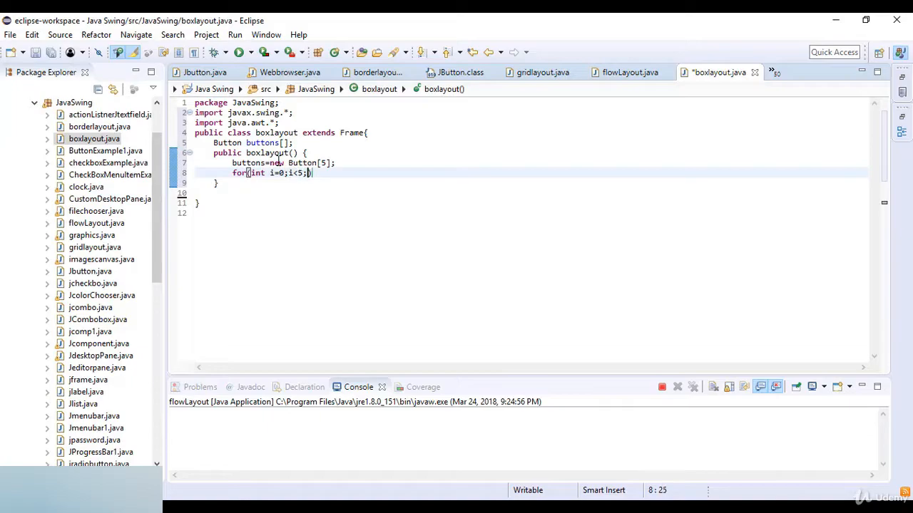
type("i++")
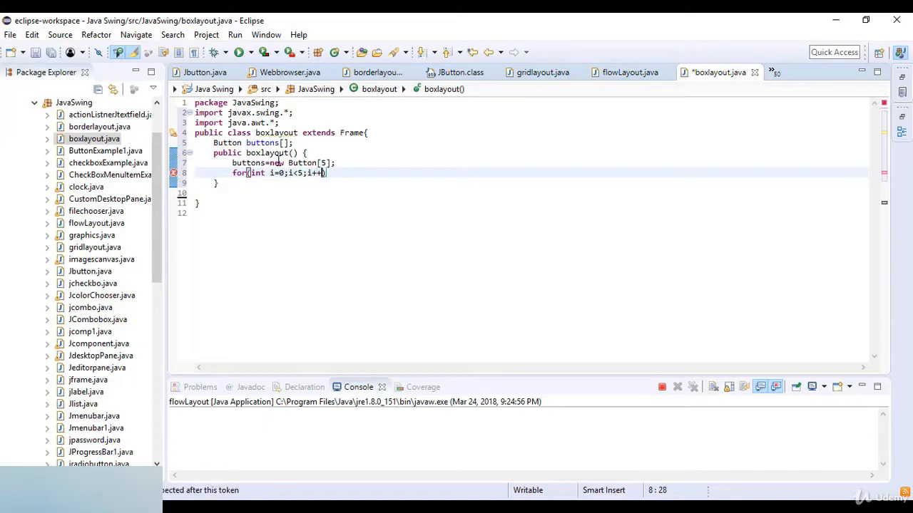
type("{")
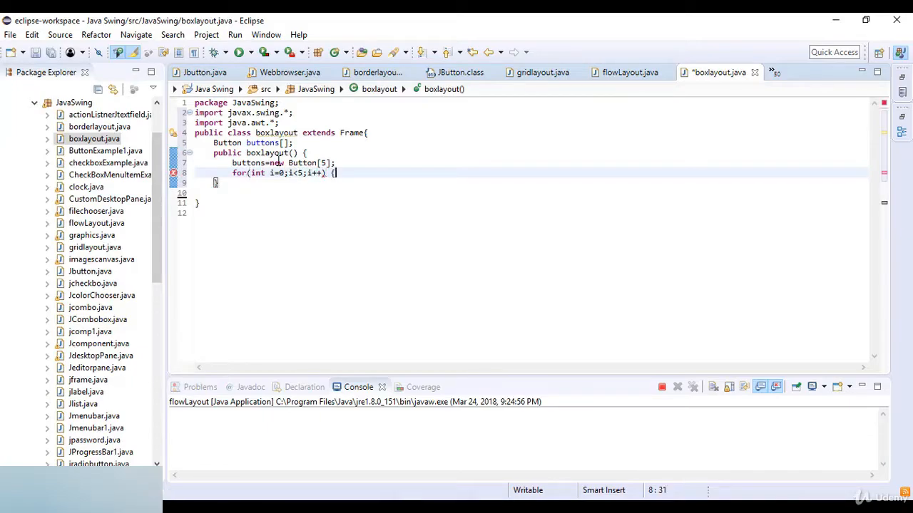
In the loop, set buttons[i] to a new Button labelled "Button"+(i+1) and add it to the frame
type("b")
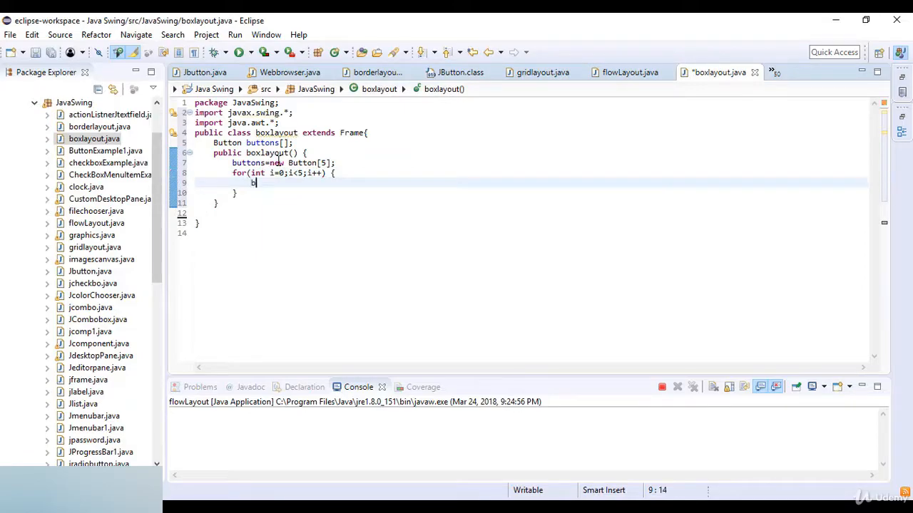
type("uttons[")
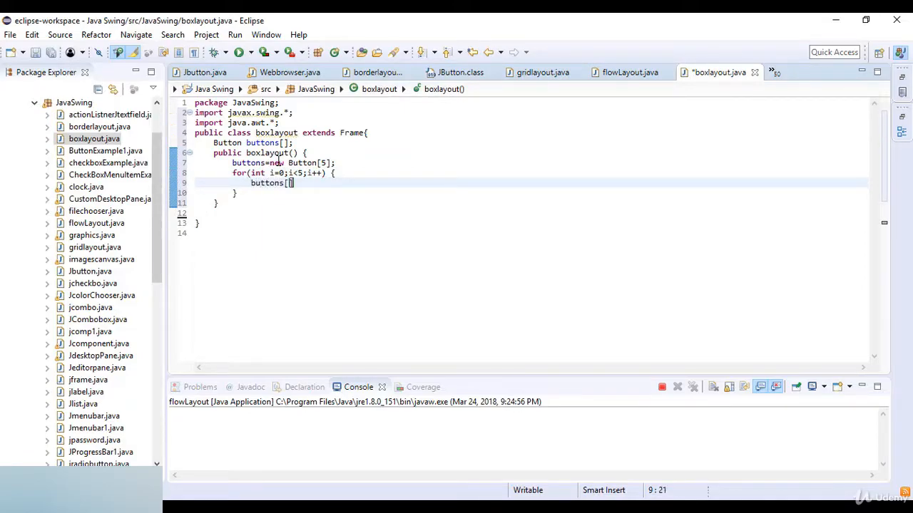
type("i]")
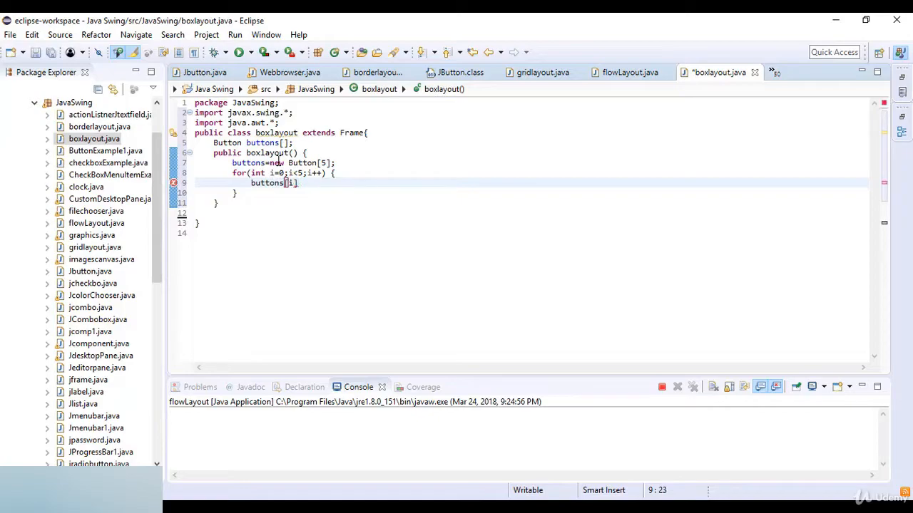
type("=new")
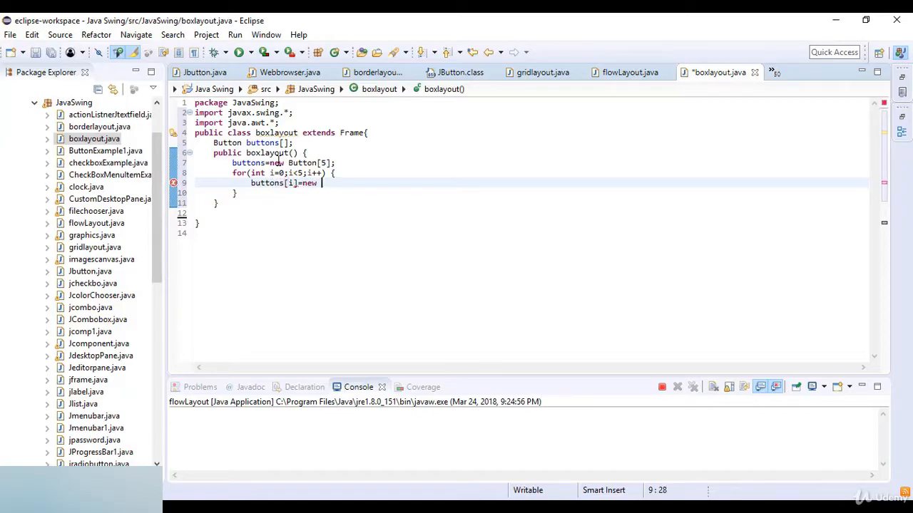
type("Button")
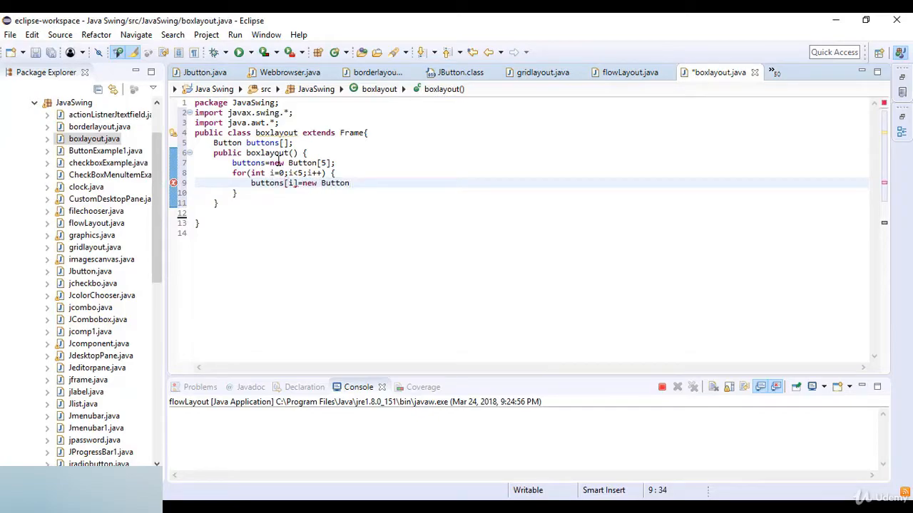
type("(\"Button\")")
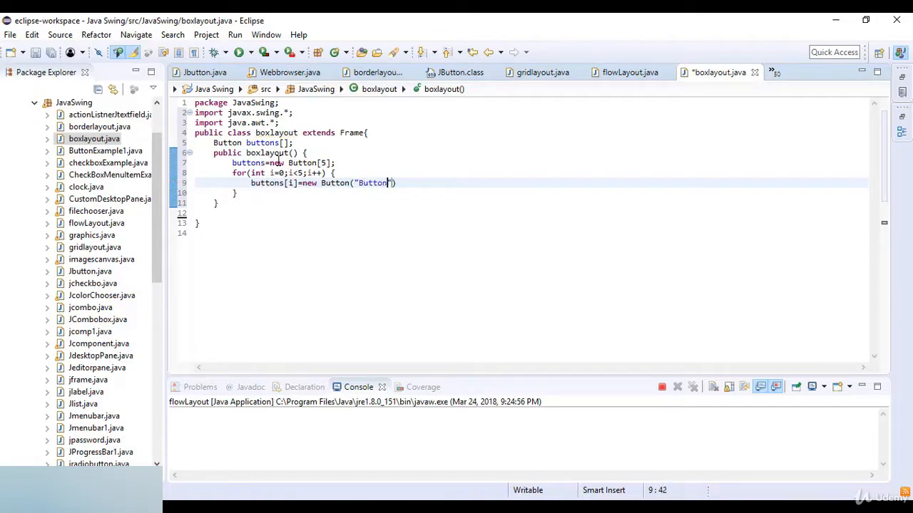
type(")")
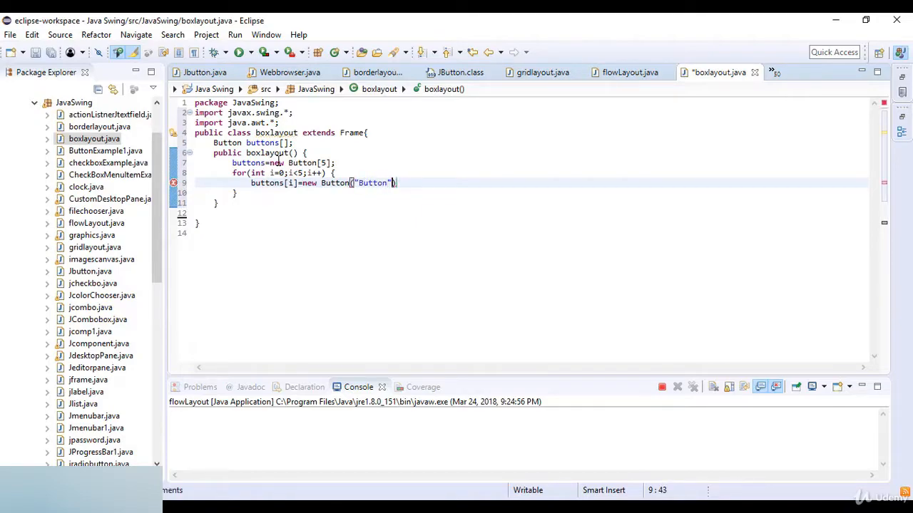
type("+(i+")
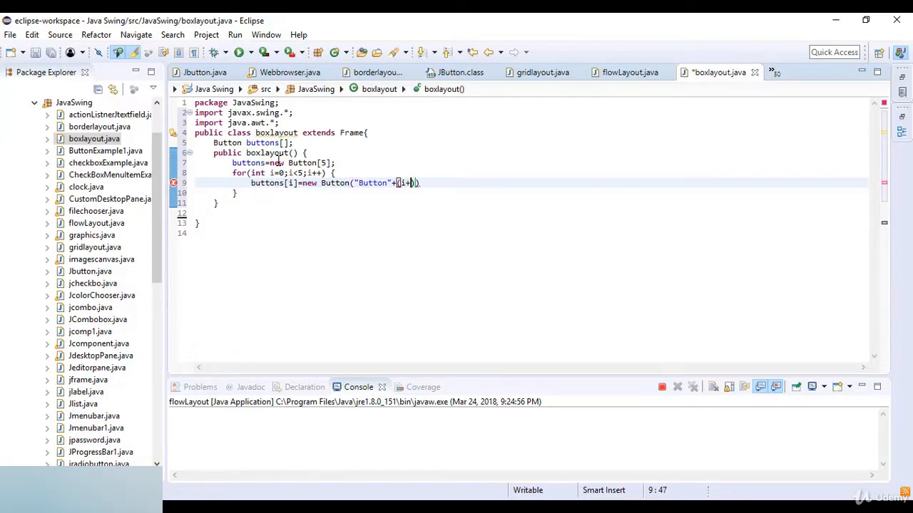
type("1")
type("a")
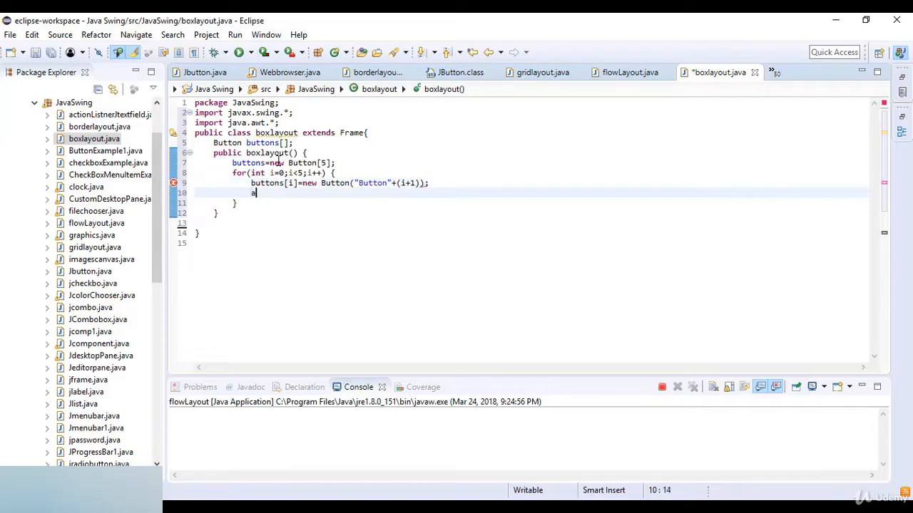
type("dd (buttons")
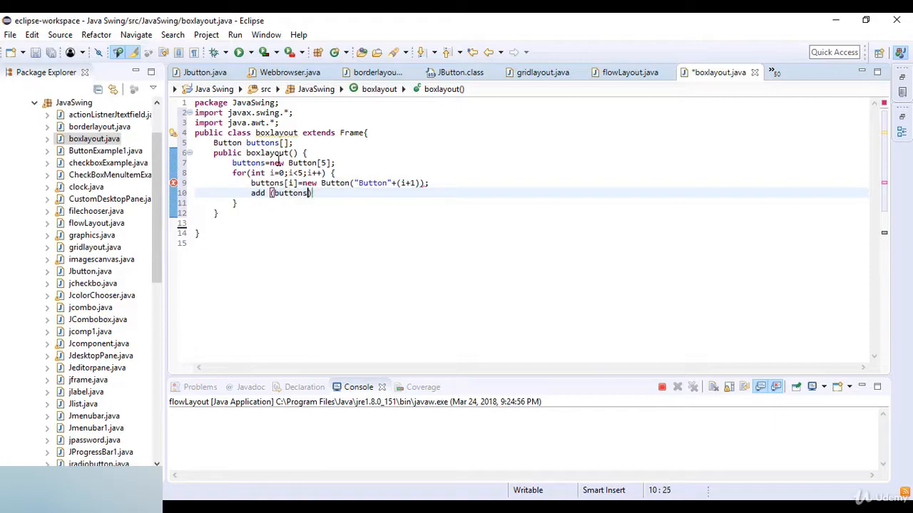
type("[i]")
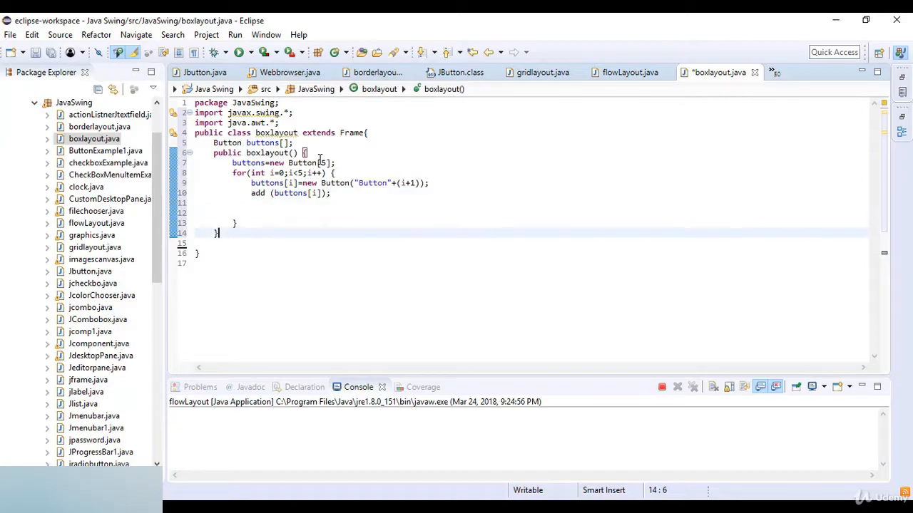
Set the frame's layout to a new BoxLayout on this with the Y_AXIS orientation
key("Enter")
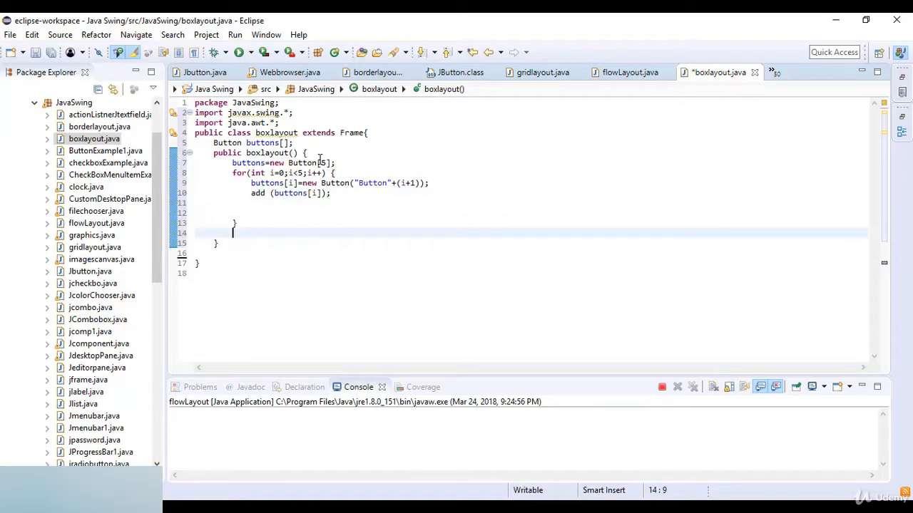
type("setL")
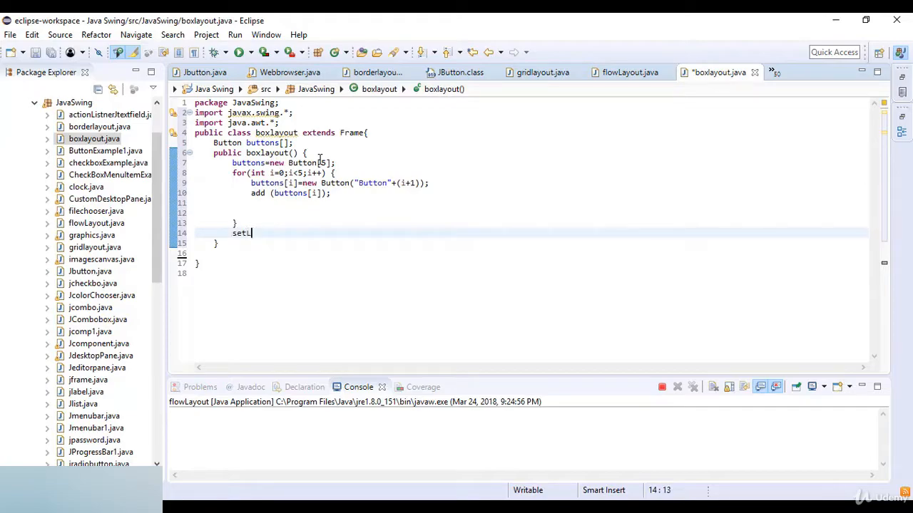
type("ayout")
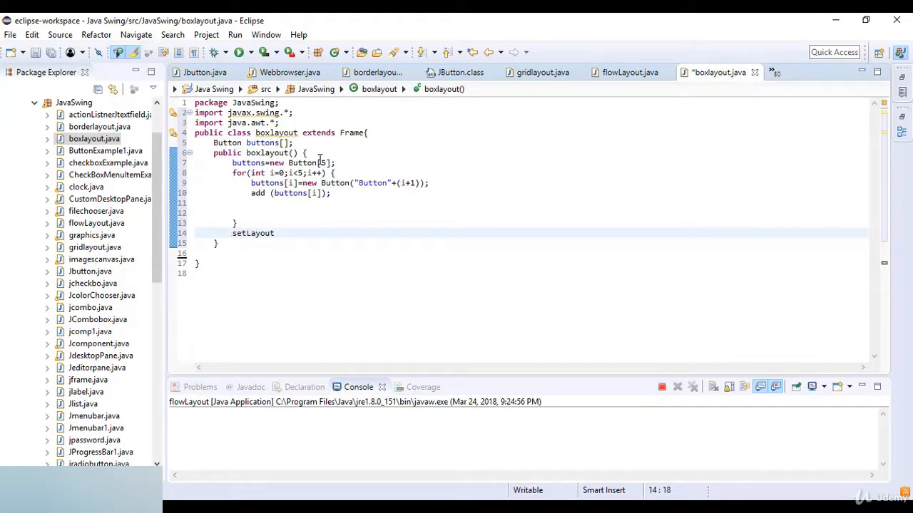
type("(new)")
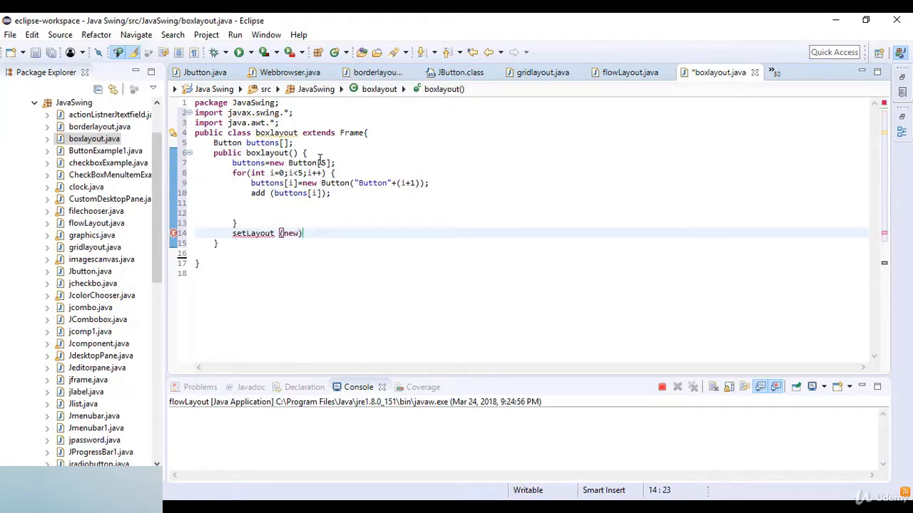
type("Box")
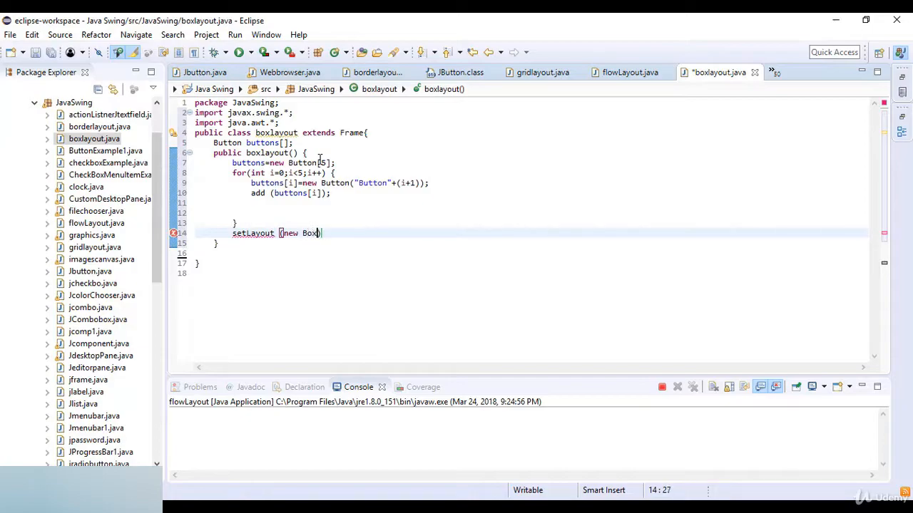
type("Layout")
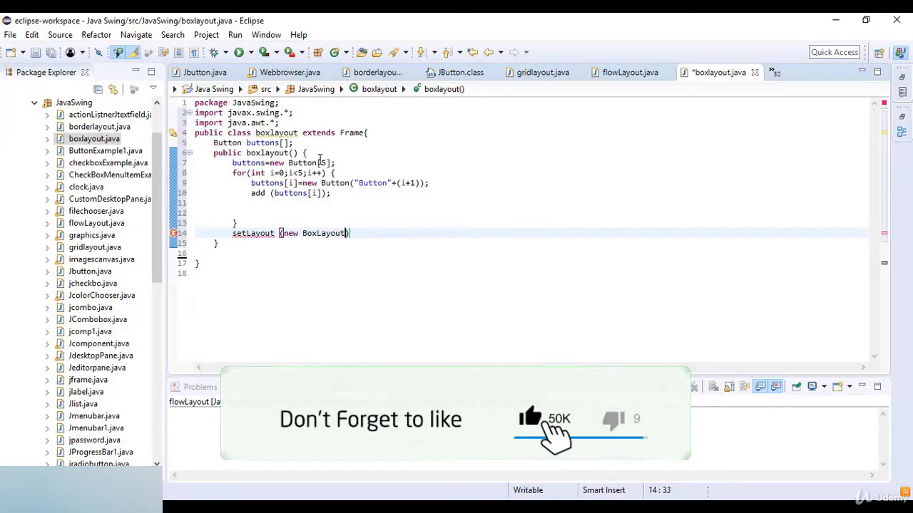
type("this,BoxLayout")
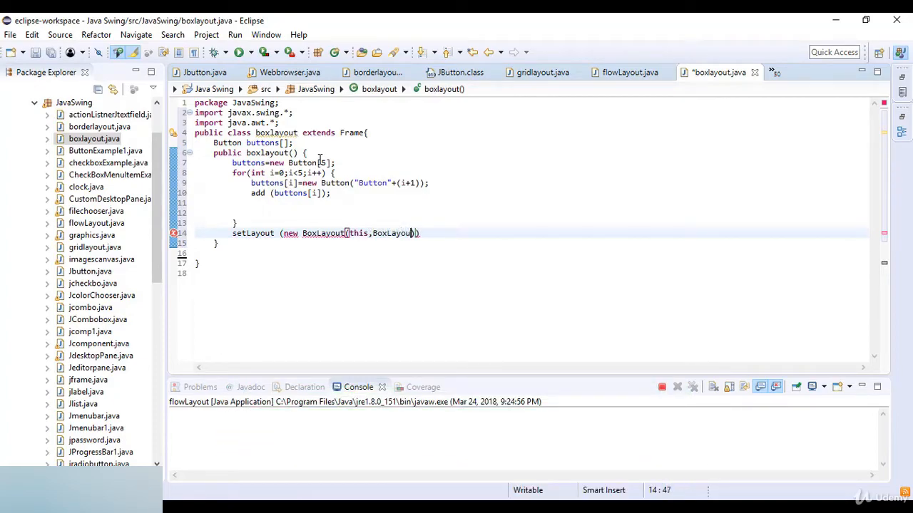
type(".Y_AXIS")
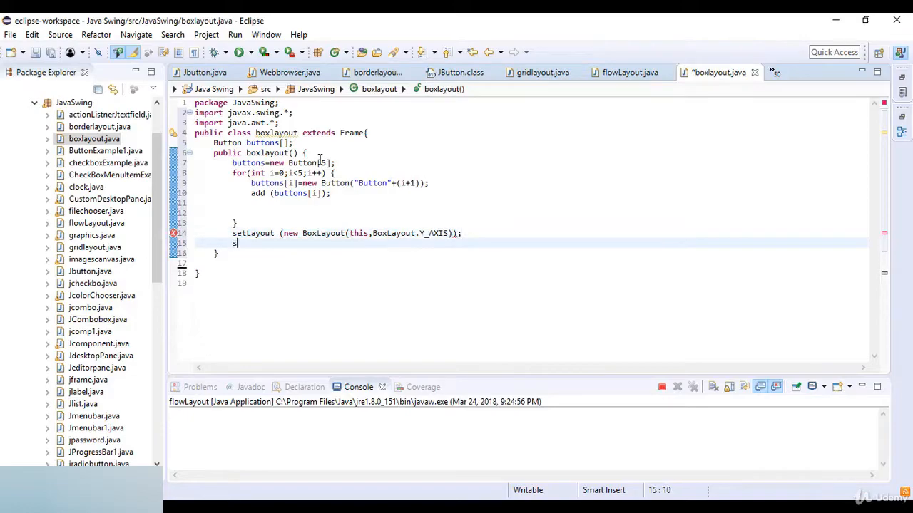
Size the frame 500 by 500 and make it visible with setVisible(true)
type("setSize(")
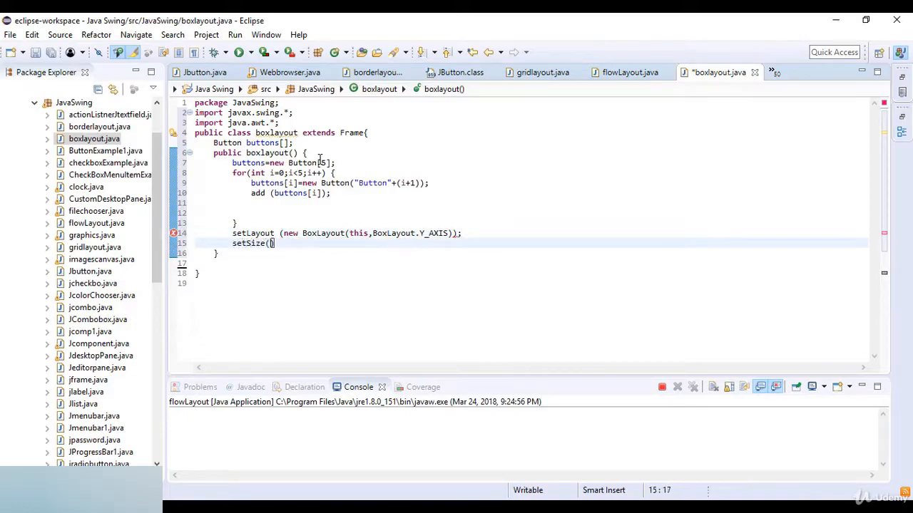
type("500,5")
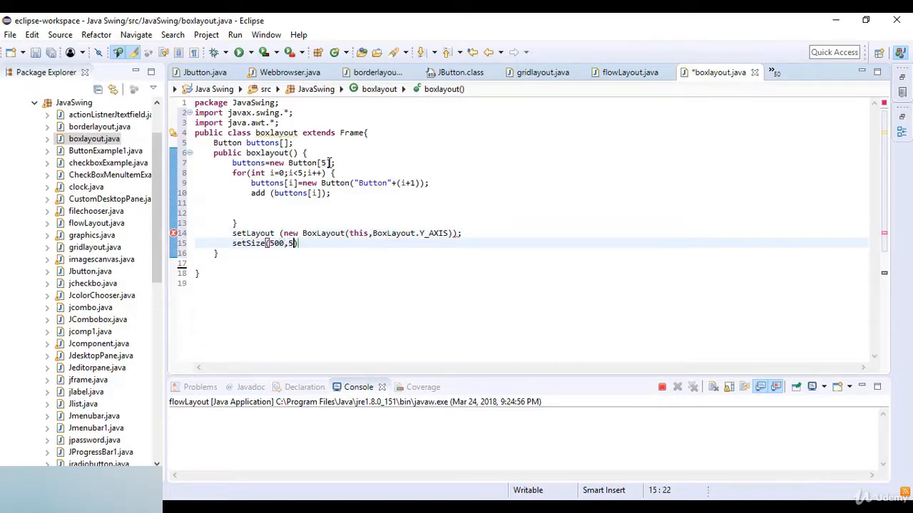
type("00);")
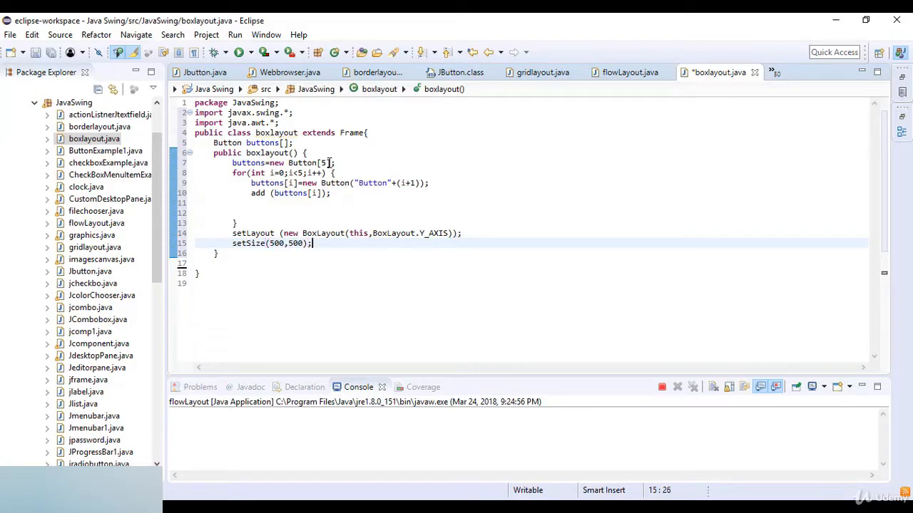
type("setVisi")
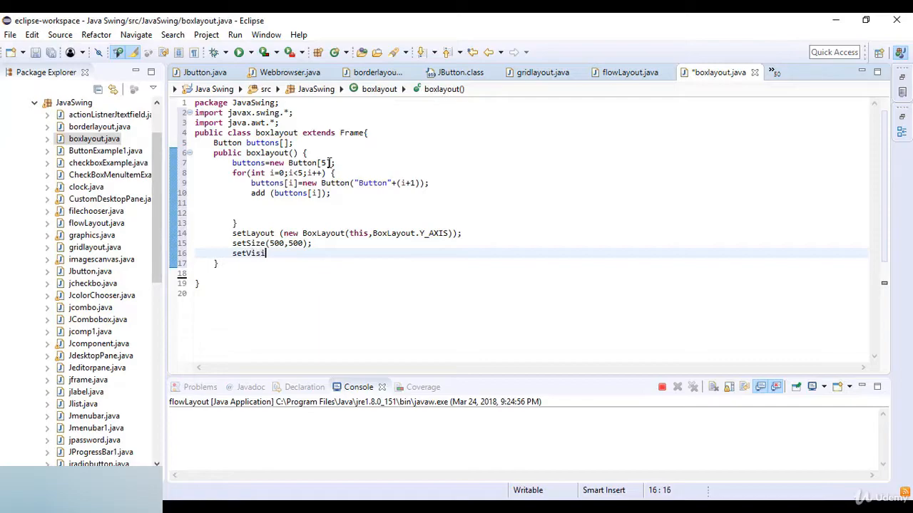
type("ble")
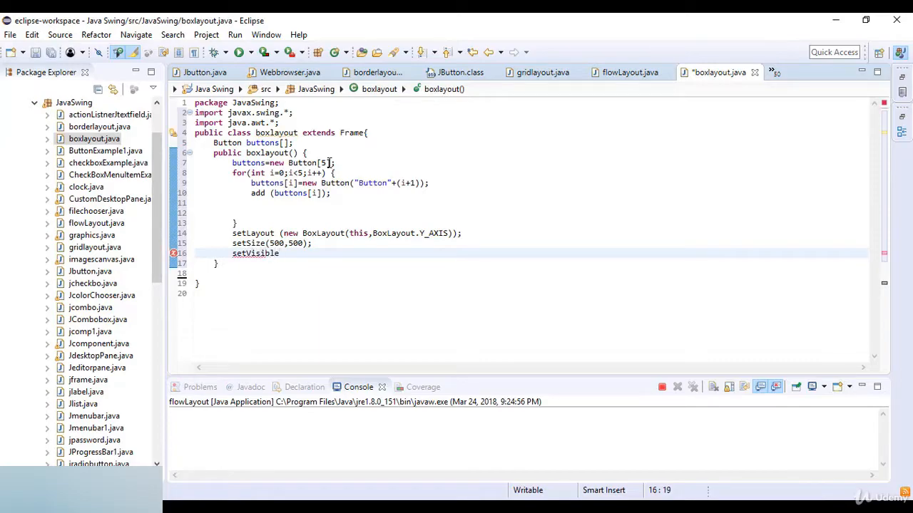
type("(true);")
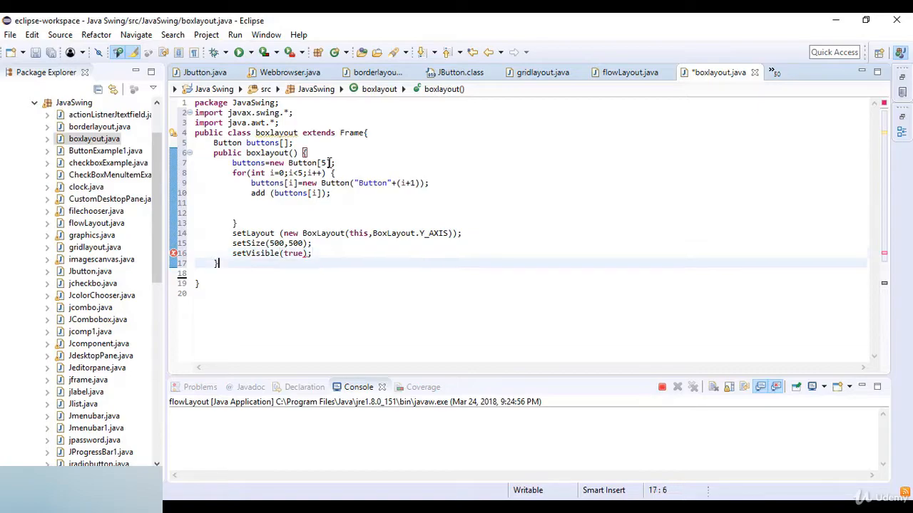
Declare public static void main(String a[]) in the class
type("pub")
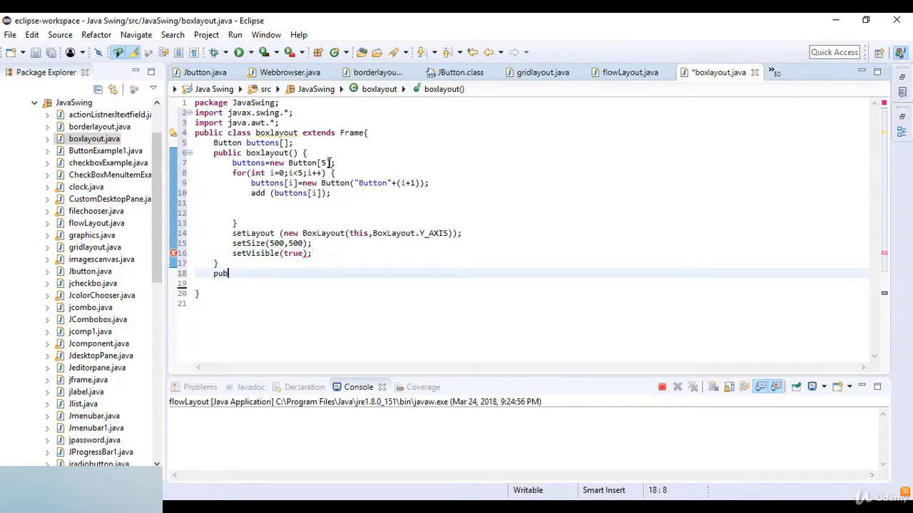
type("lic static")
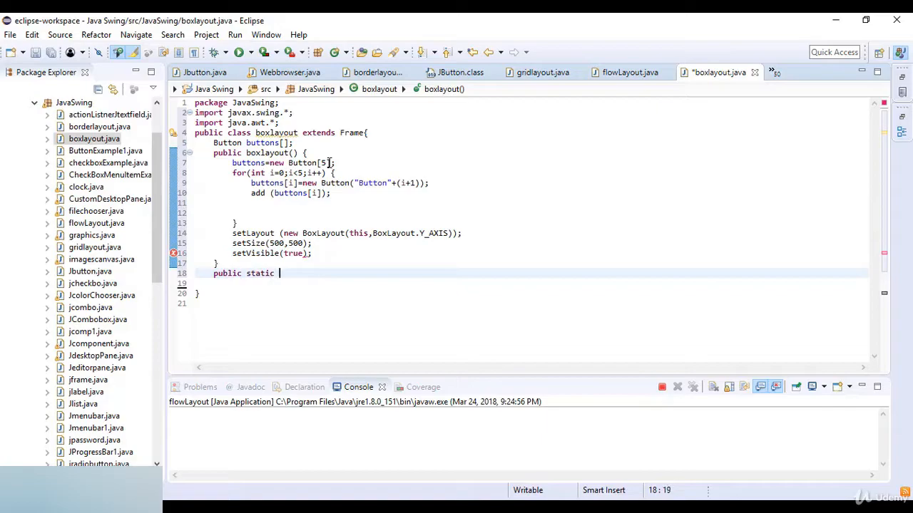
type("void main")
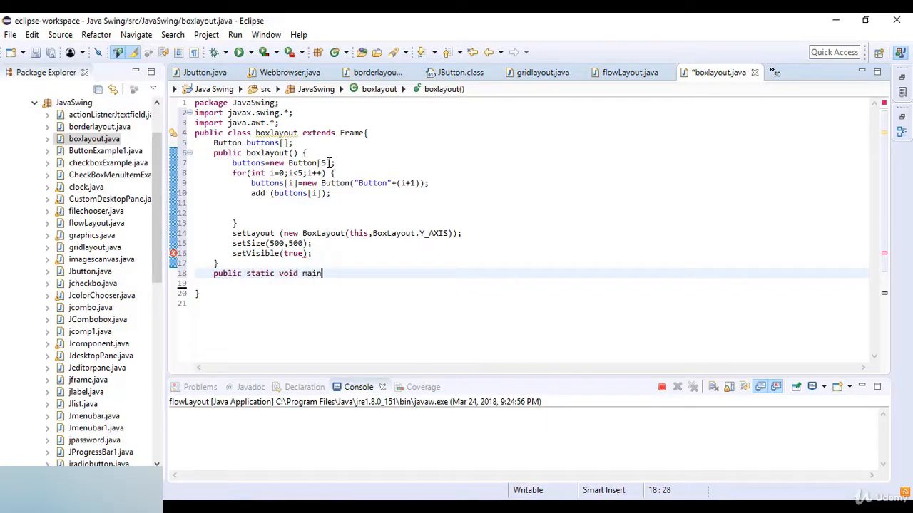
type("(St")
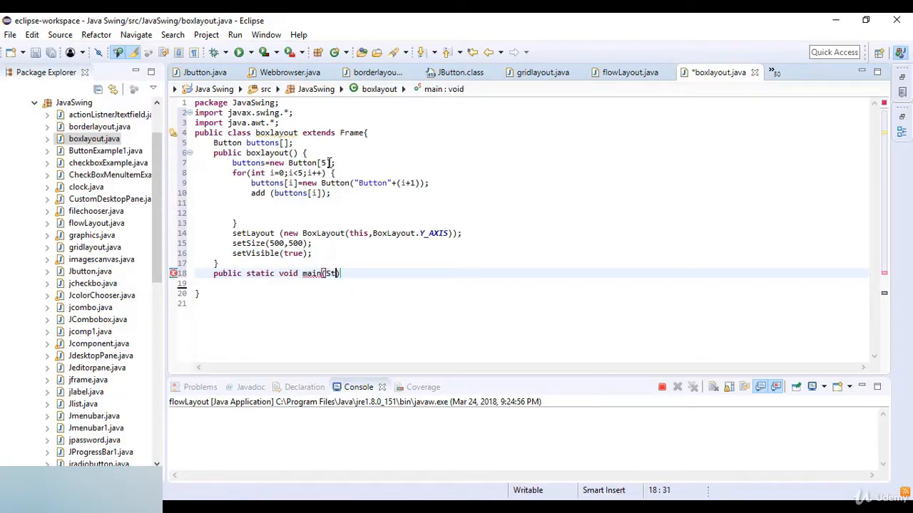
type("String a[")
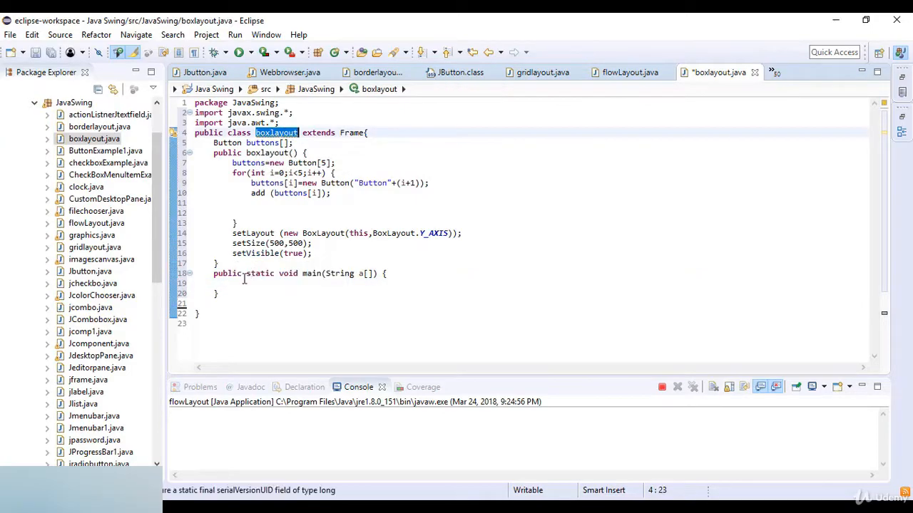
In main, create a boxlayout object 'b = new boxlayout();' and save the file
type("boxlayout")
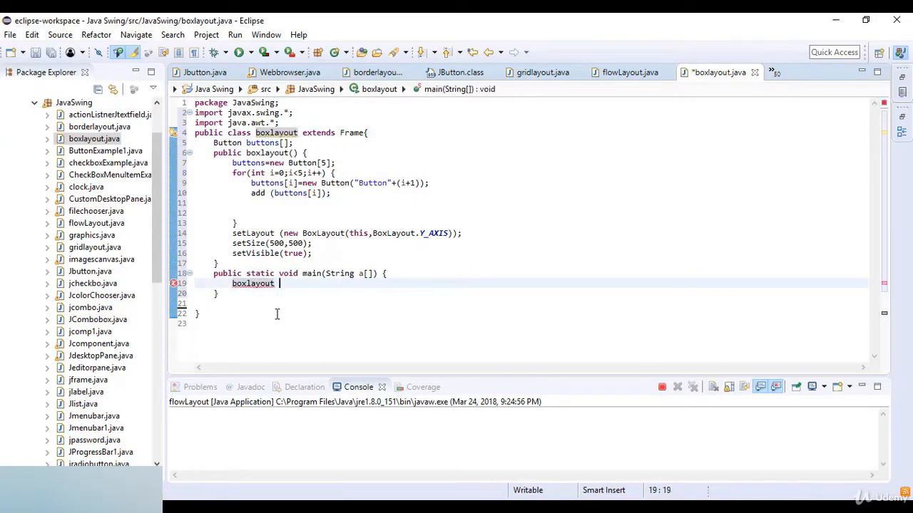
type("b=new")
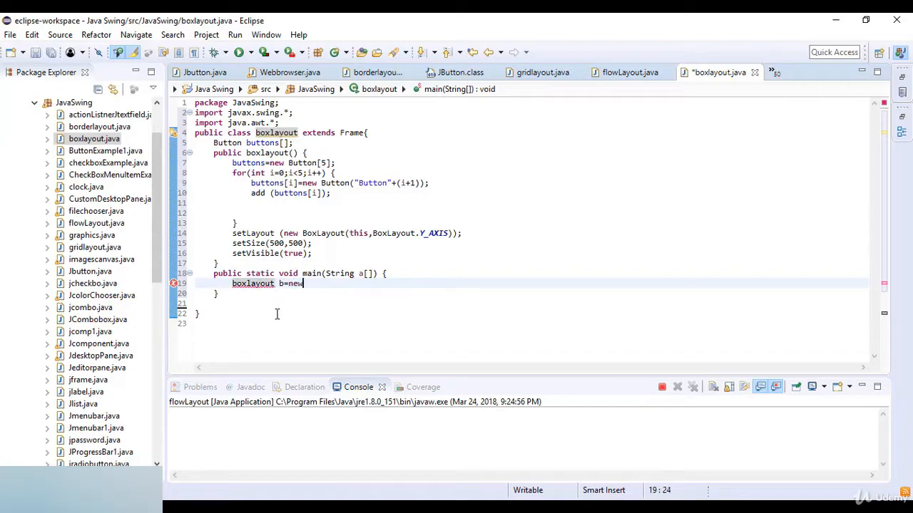
type("boxlayout()")
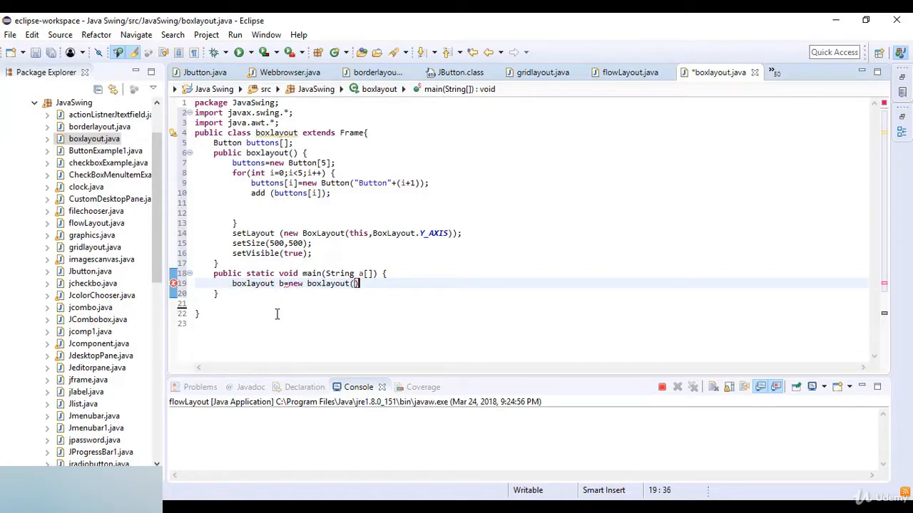
type(";")
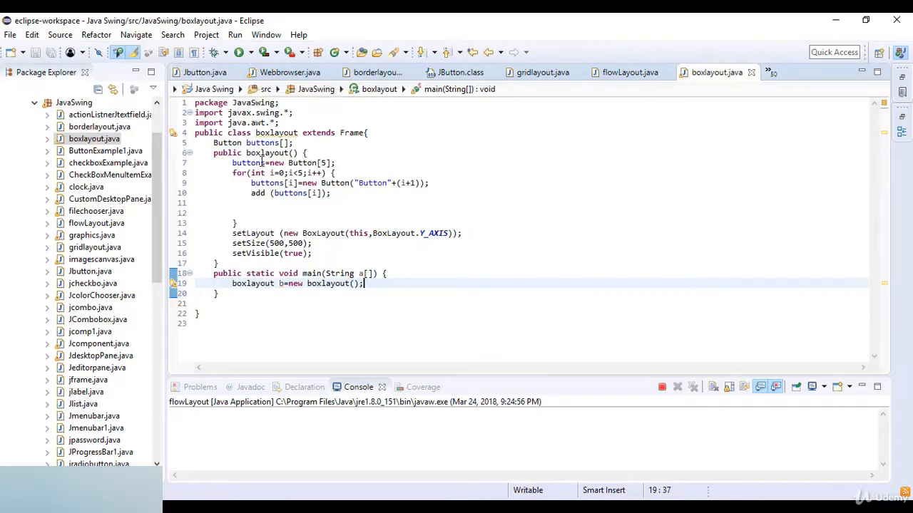
mouse_move(258, 162)
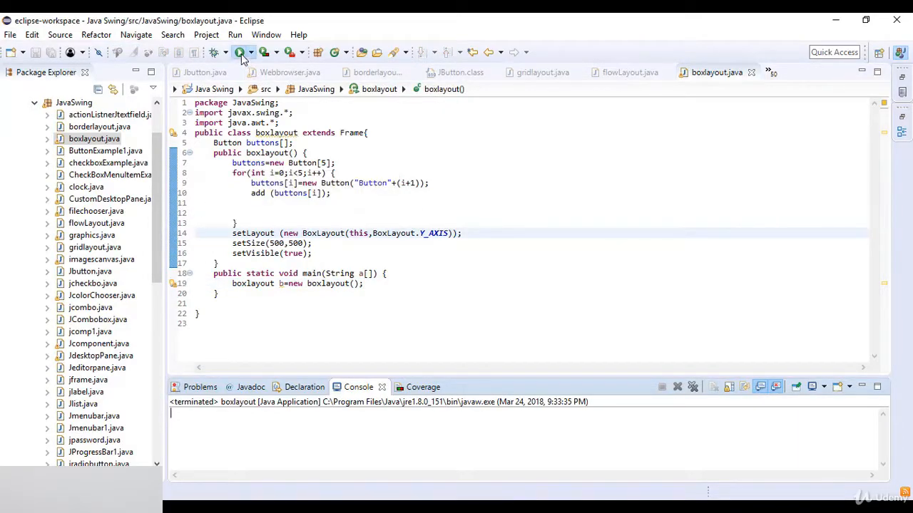
Run the program, view Button1 to Button5 stacked vertically, and close the frame
left_click(242, 51)
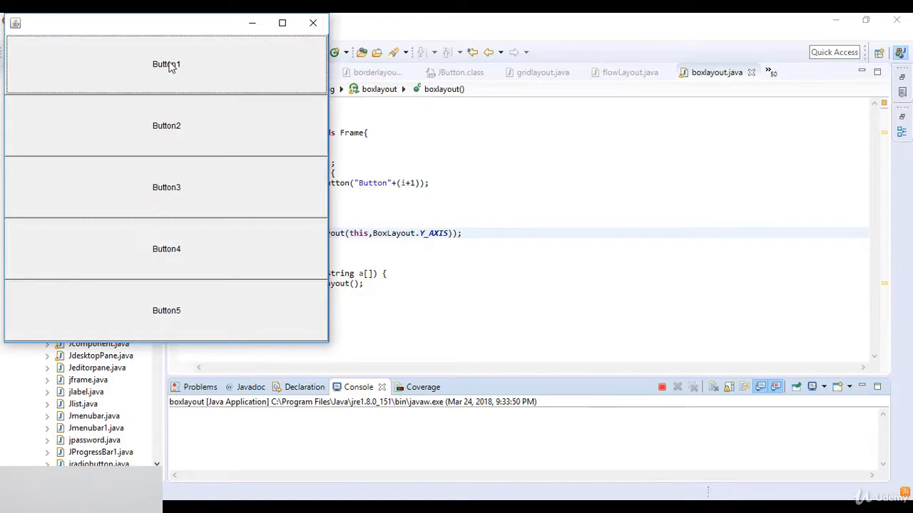
mouse_move(174, 217)
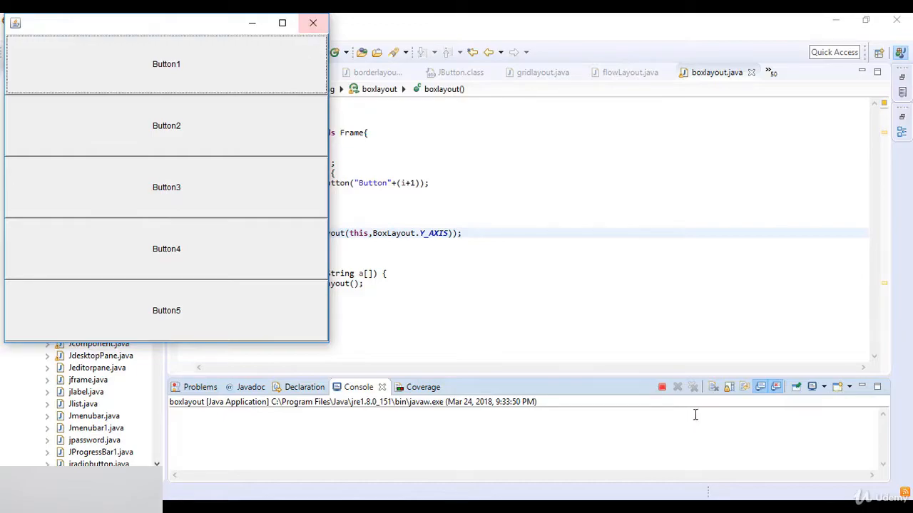
left_click(312, 23)
type("X")
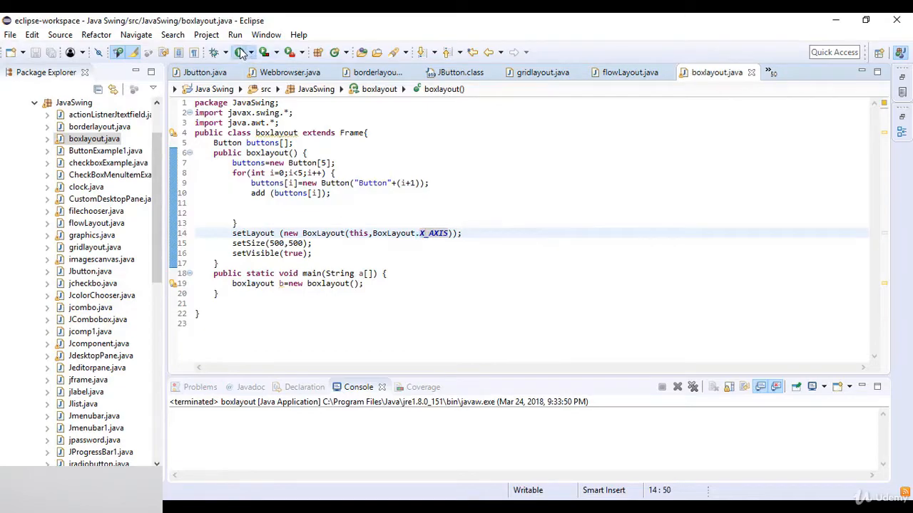
Rerun the program with BoxLayout.X_AXIS so the five buttons appear side by side
left_click(267, 51)
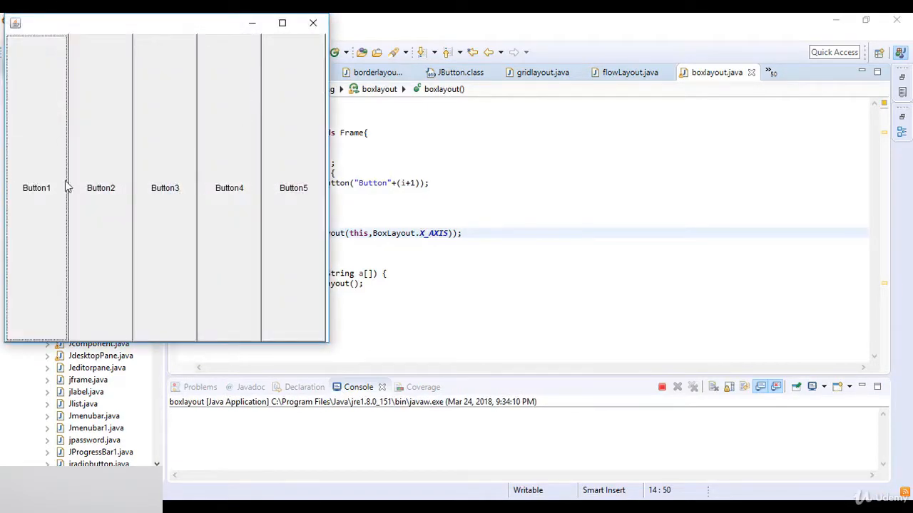
mouse_move(151, 201)
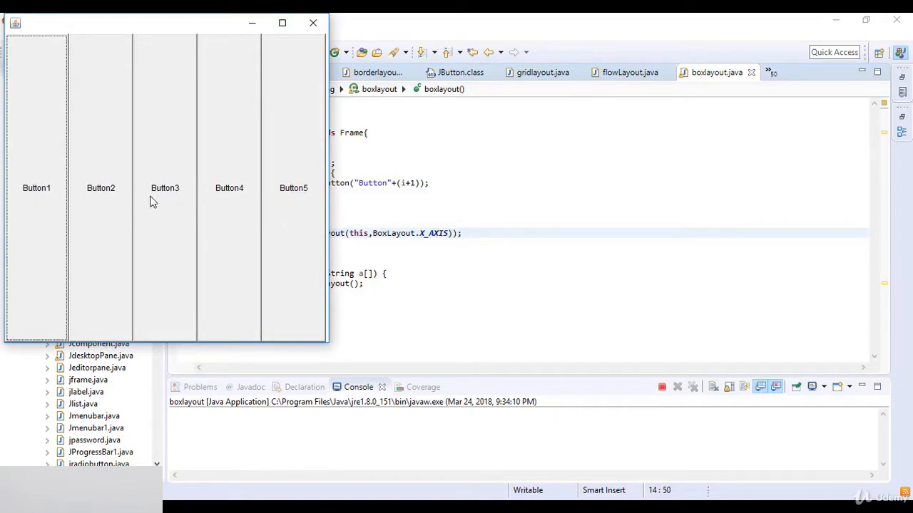